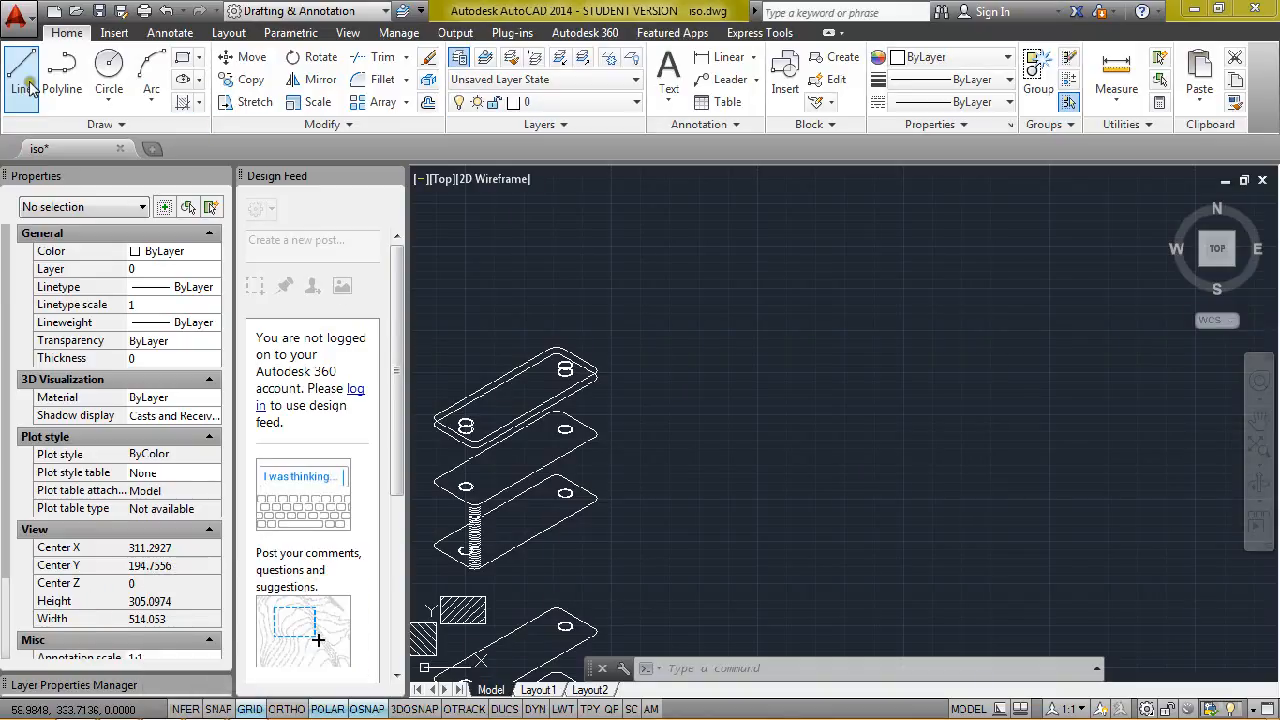
- Draw the plate outline as 86-unit line segments running along the 30° and 150° directions
click(20, 70)
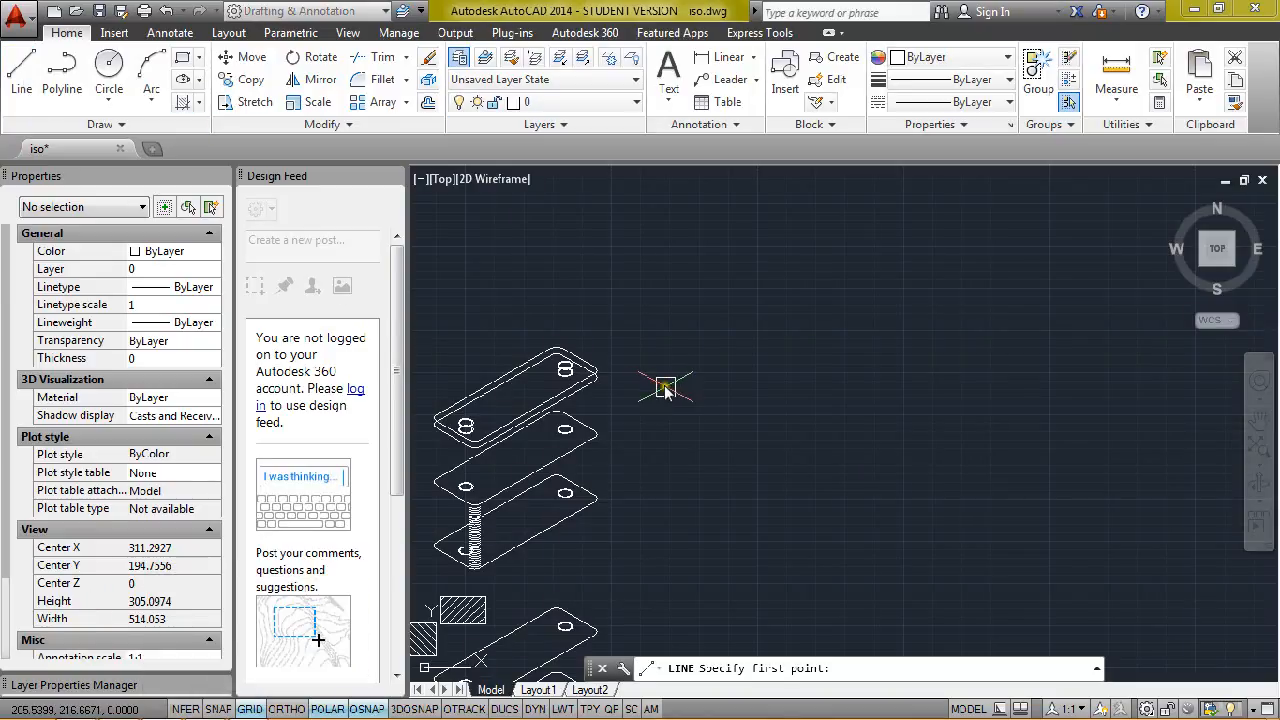
click(664, 388)
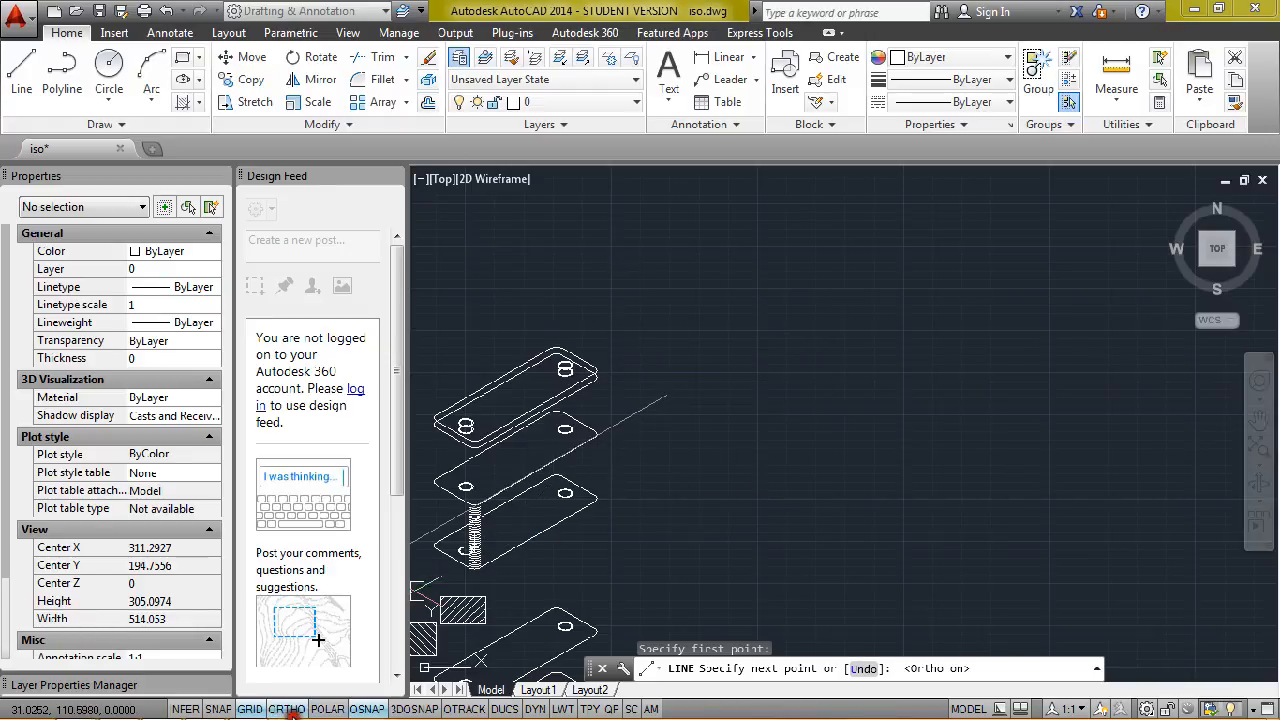
mouse_move(778, 276)
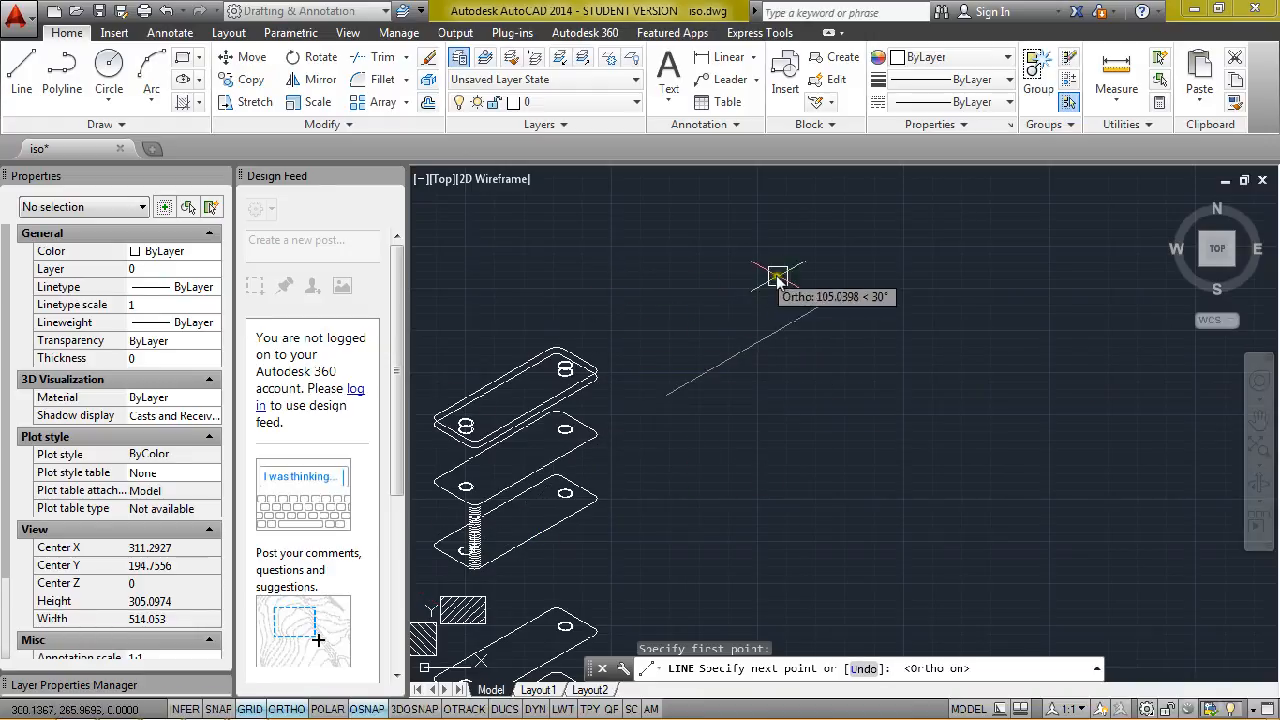
mouse_move(868, 308)
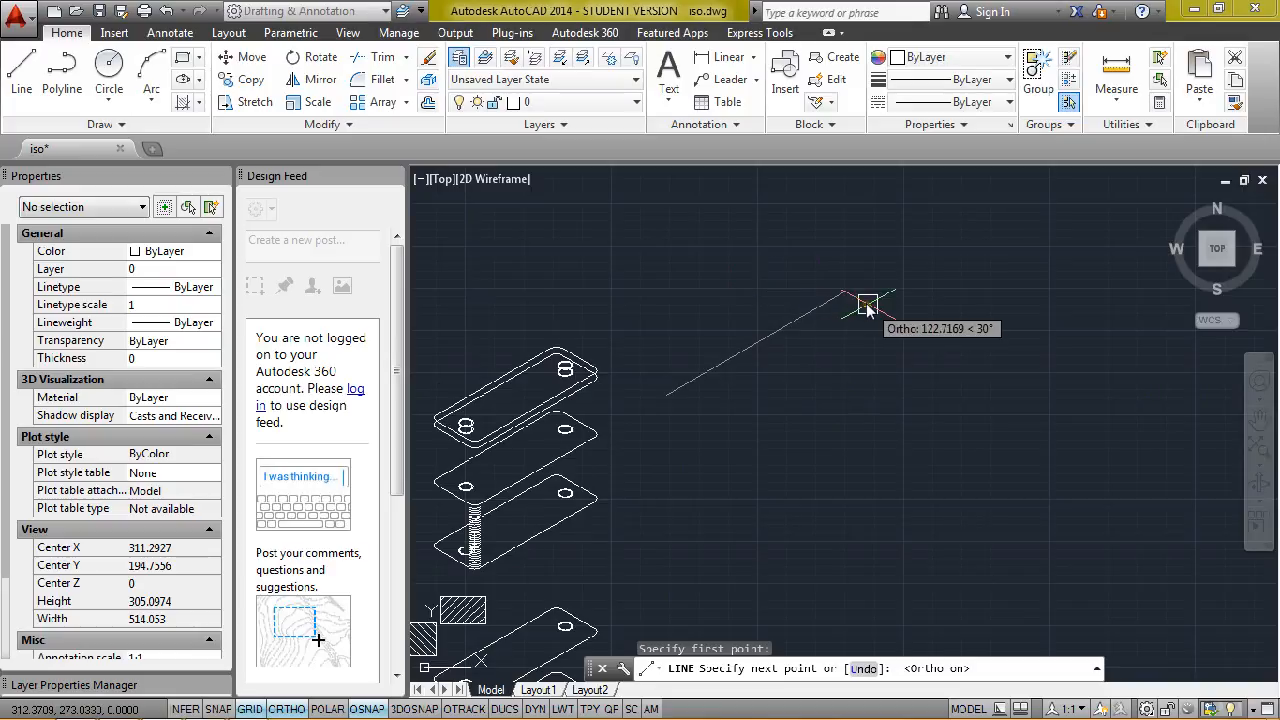
click(868, 304)
text(86)
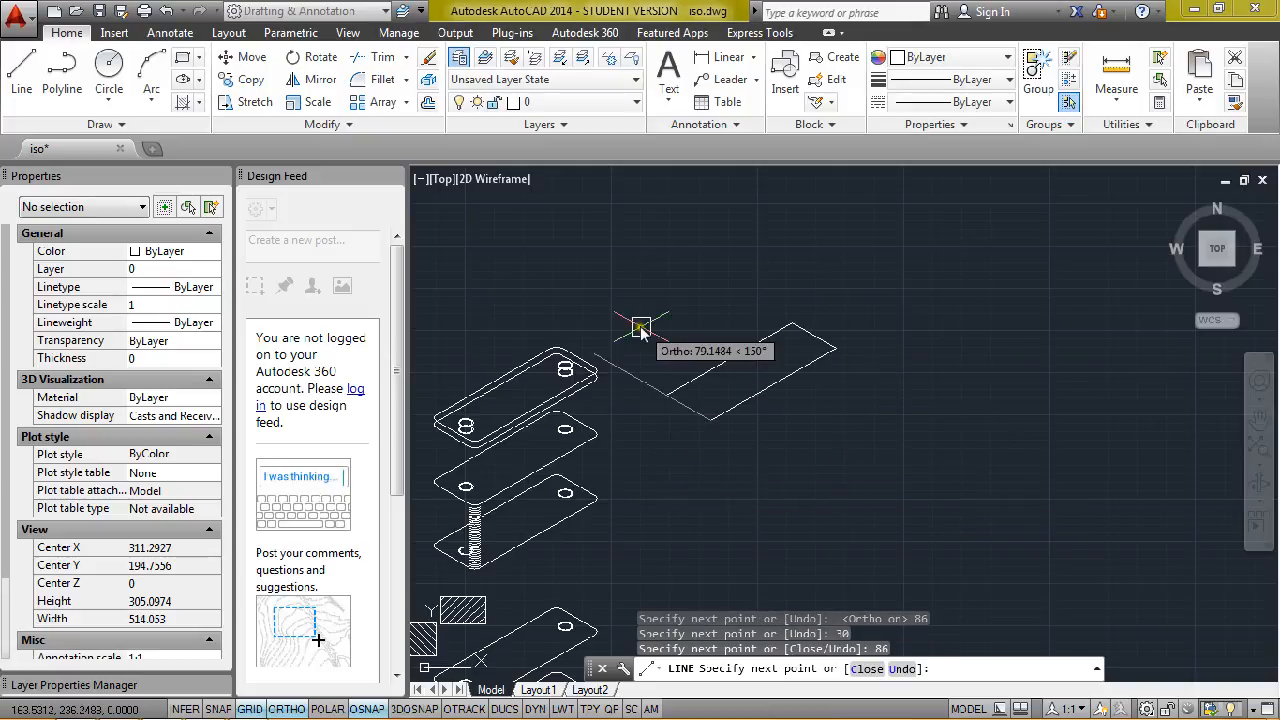
mouse_move(694, 276)
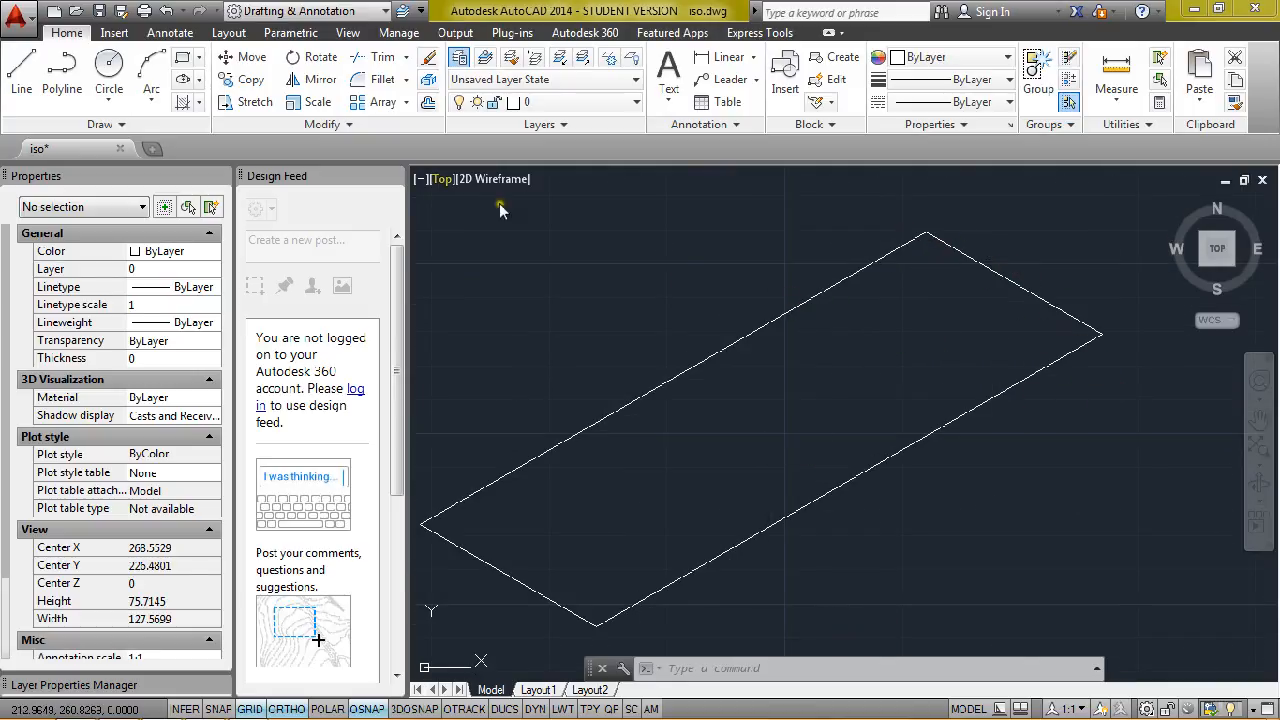
mouse_move(380, 80)
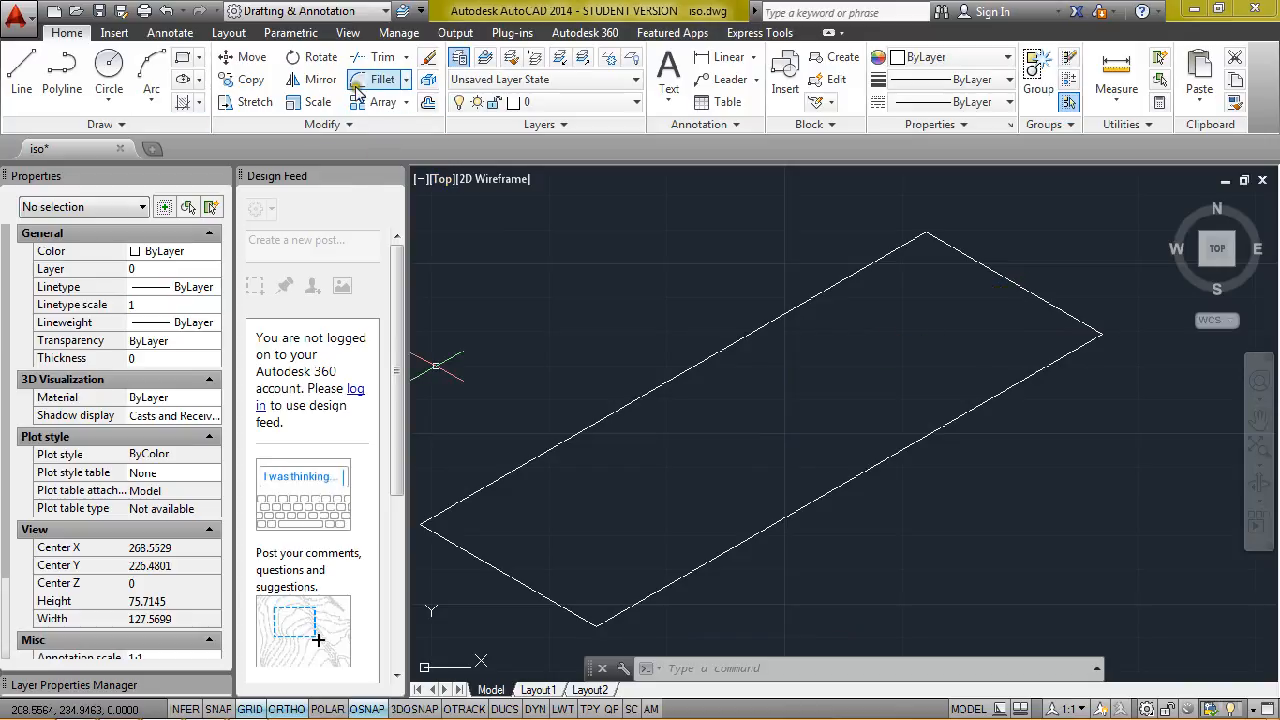
mouse_move(382, 56)
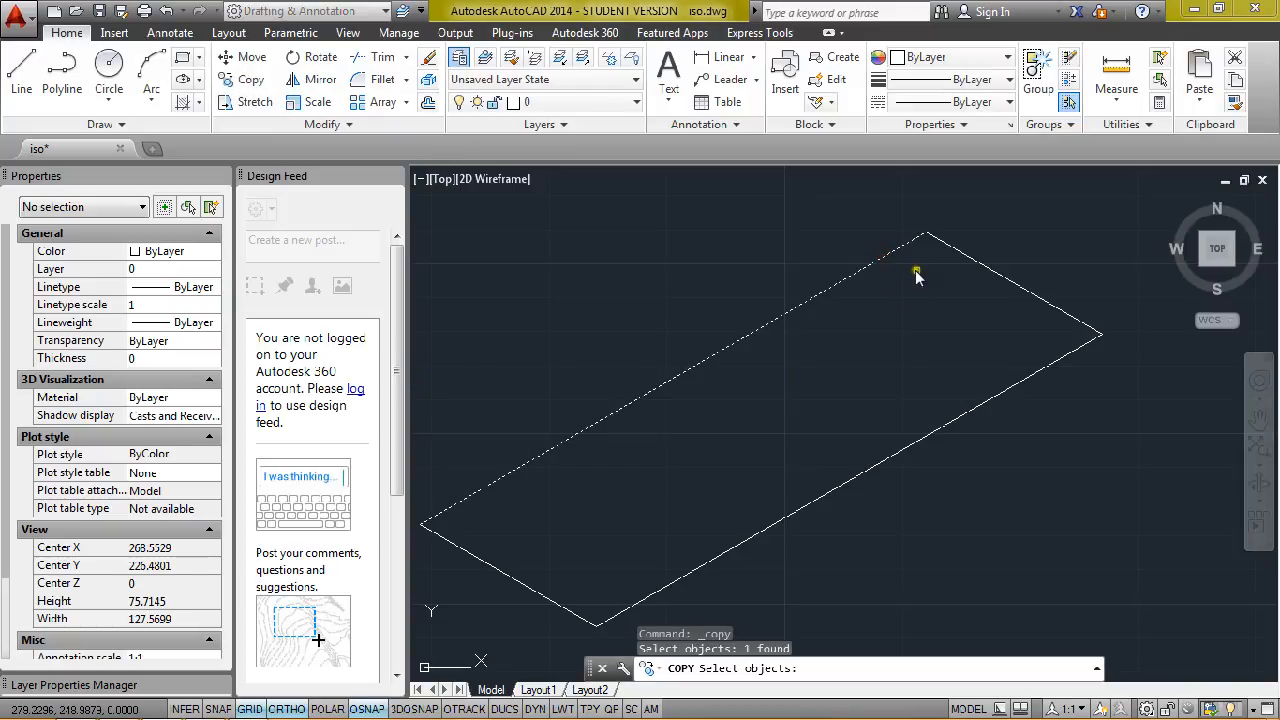
- Copy the upper-left long edge 4 units inward from the top corner as a parallel line
click(918, 242)
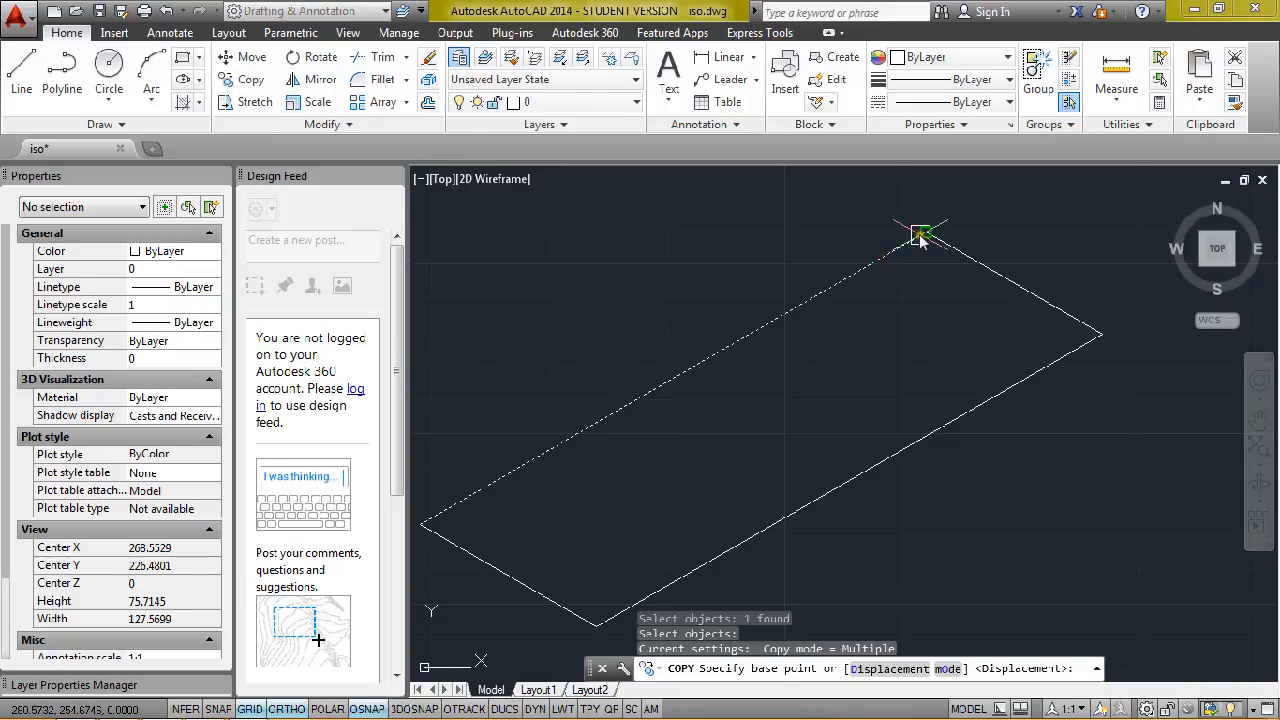
click(920, 236)
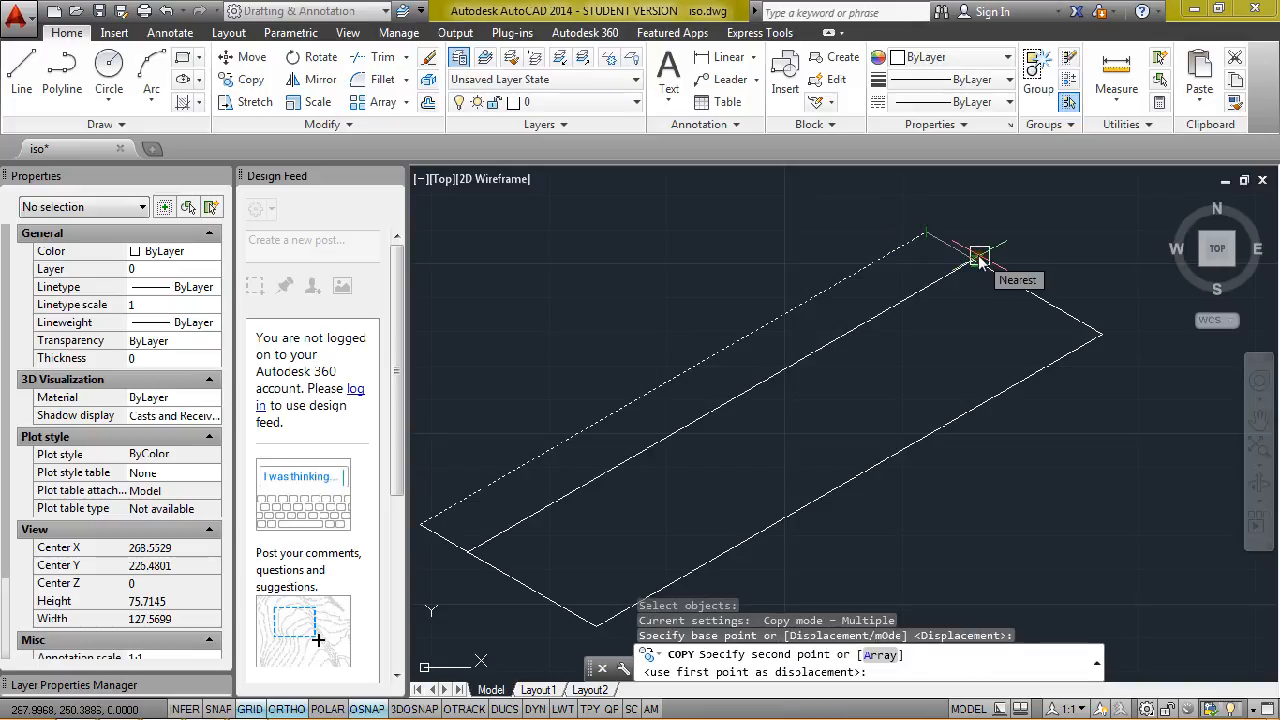
click(978, 264)
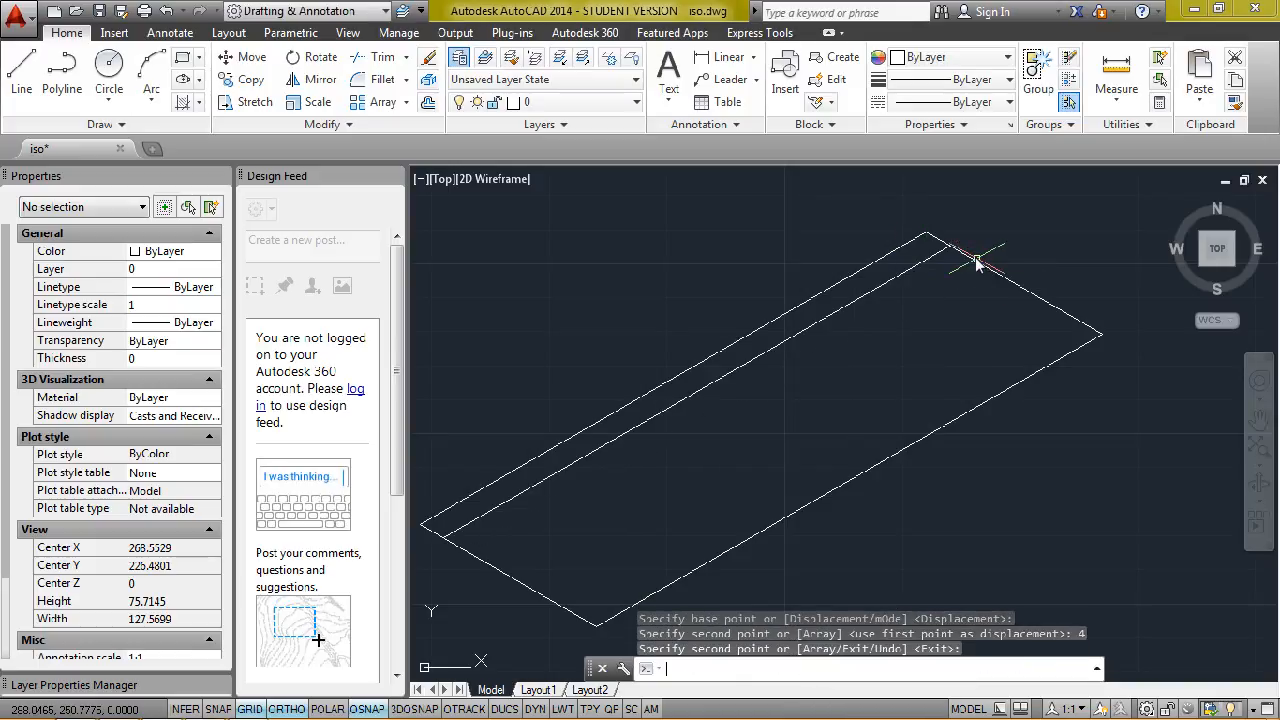
click(976, 260)
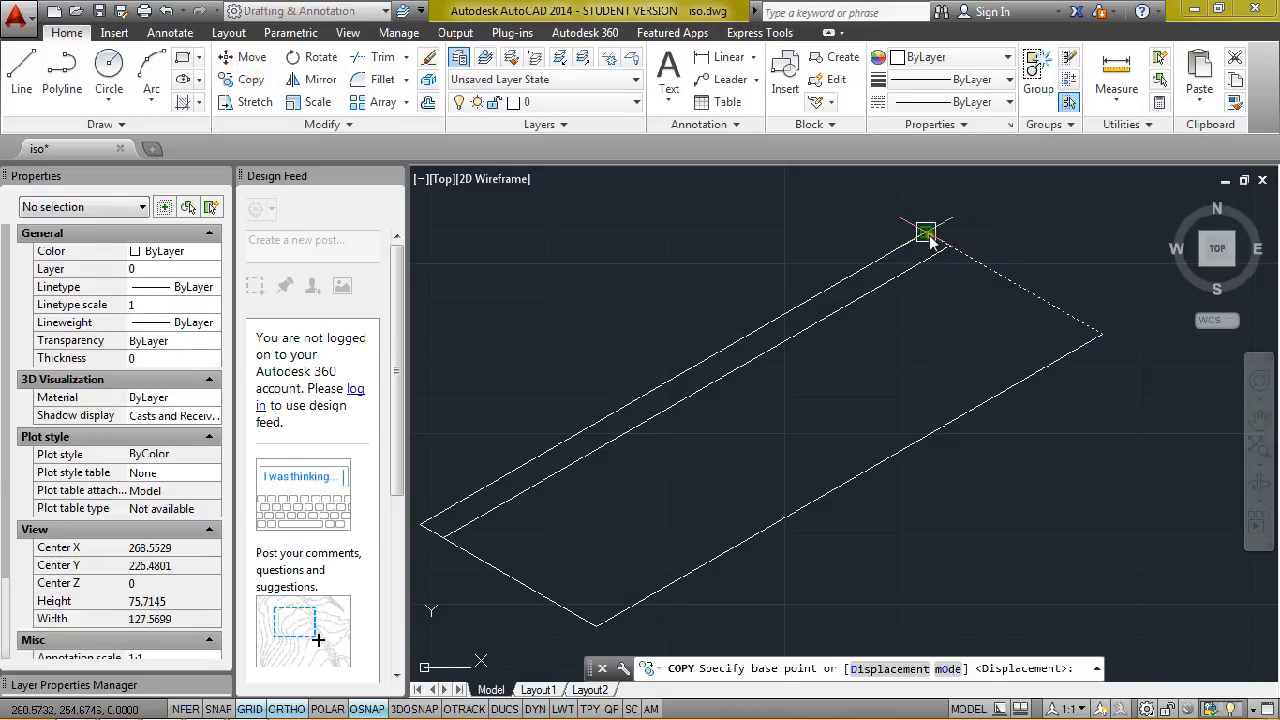
- Copy the upper-right short edge 4 units inward from the top corner base point
click(924, 232)
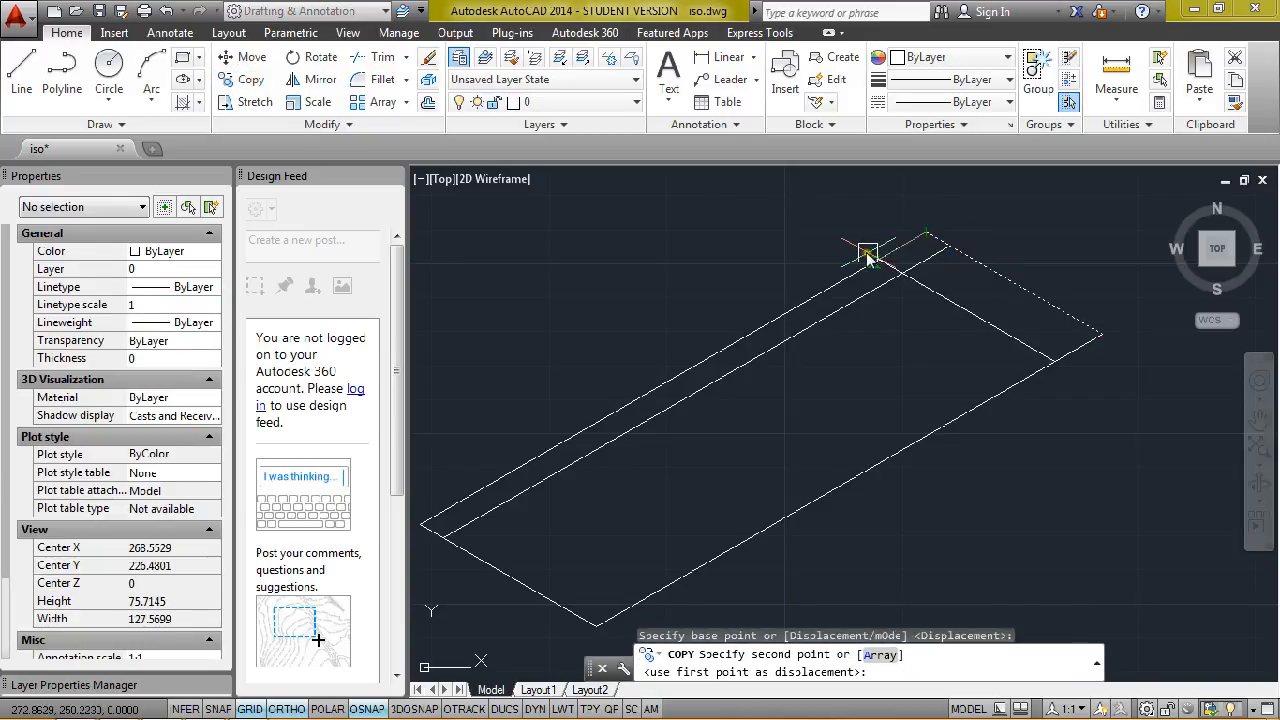
click(1036, 322)
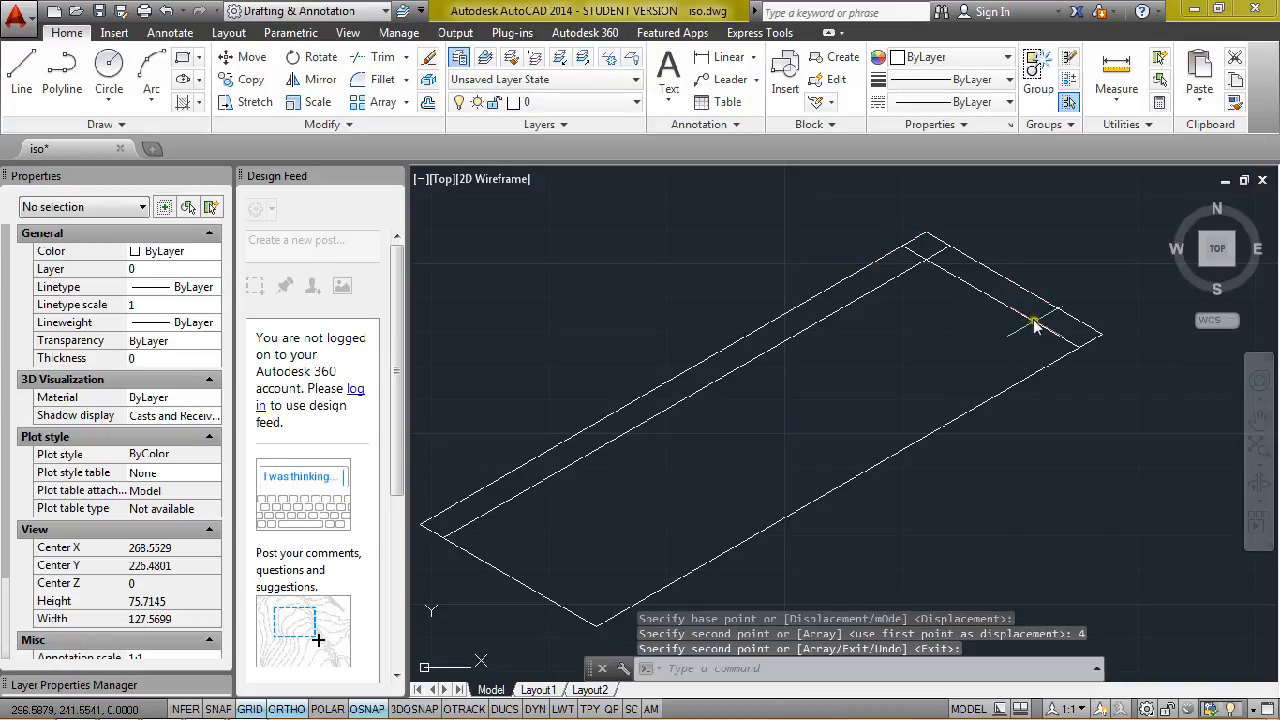
mouse_move(1040, 376)
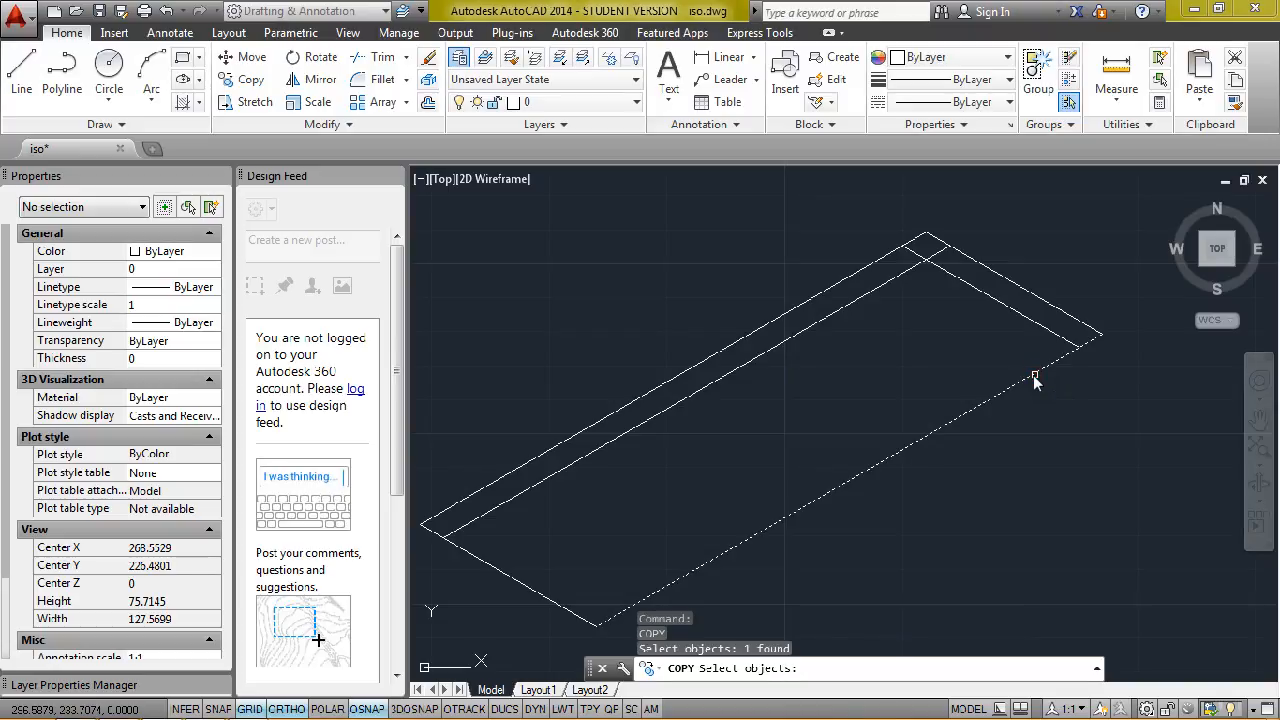
mouse_move(1128, 338)
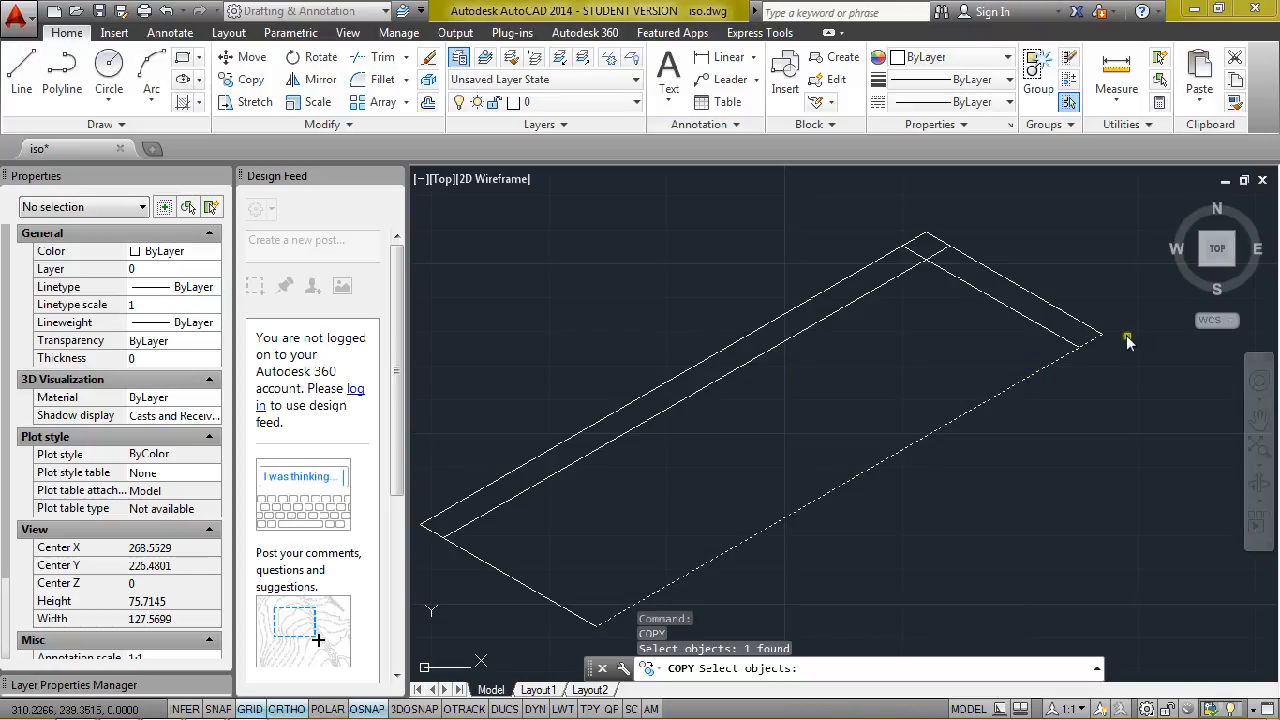
- Copy the lower-right long edge 4 units inward from the right corner base point
click(1100, 336)
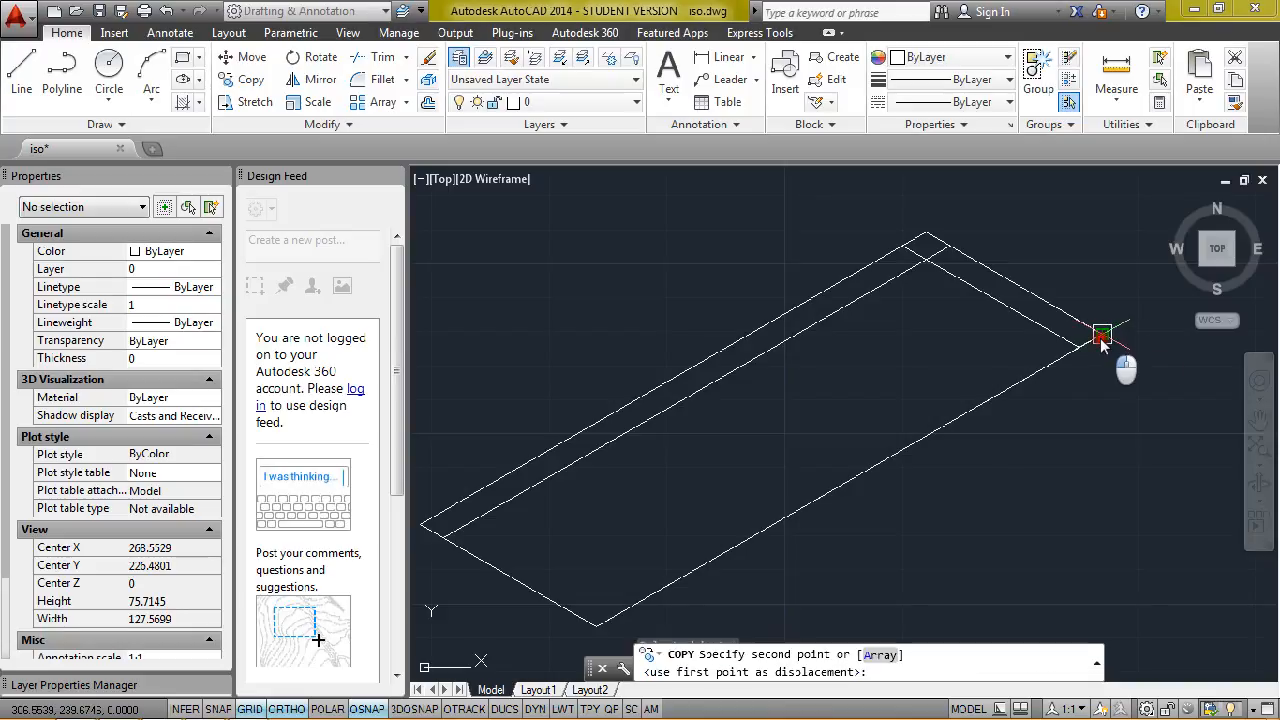
text(4)
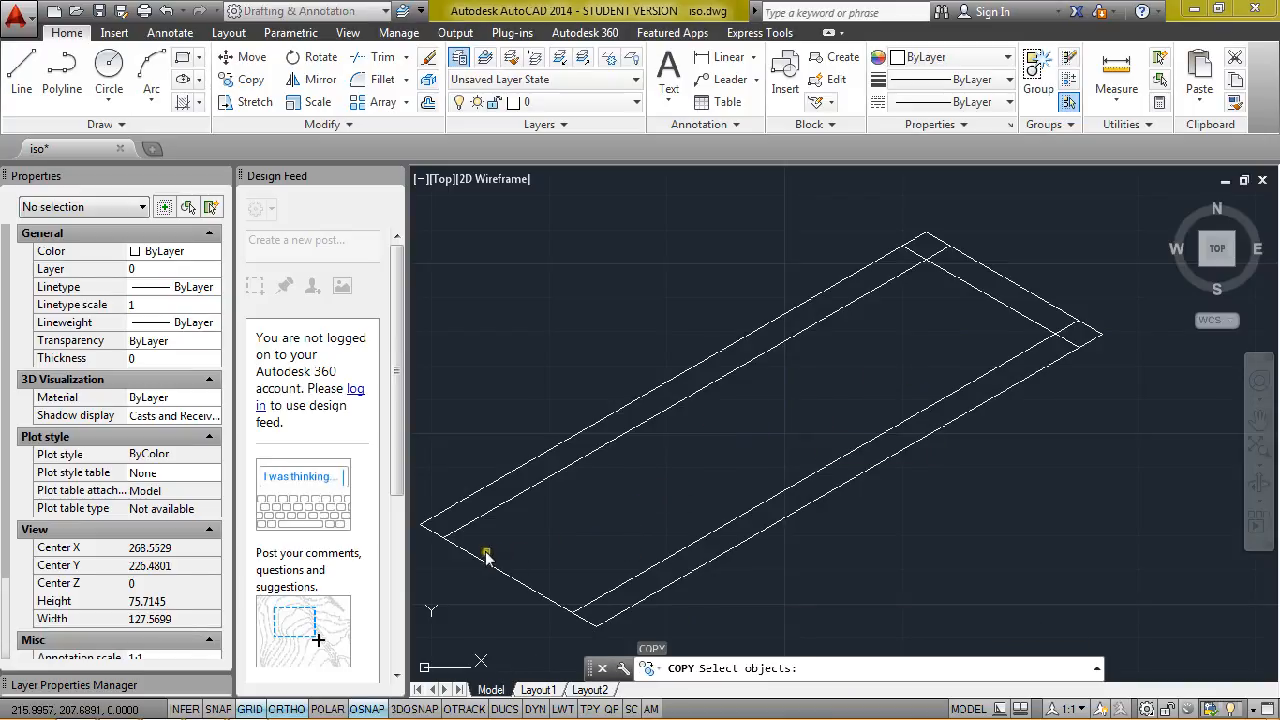
- Copy the lower-left short edge 4 units inward, completing the four inner parallel lines
click(584, 616)
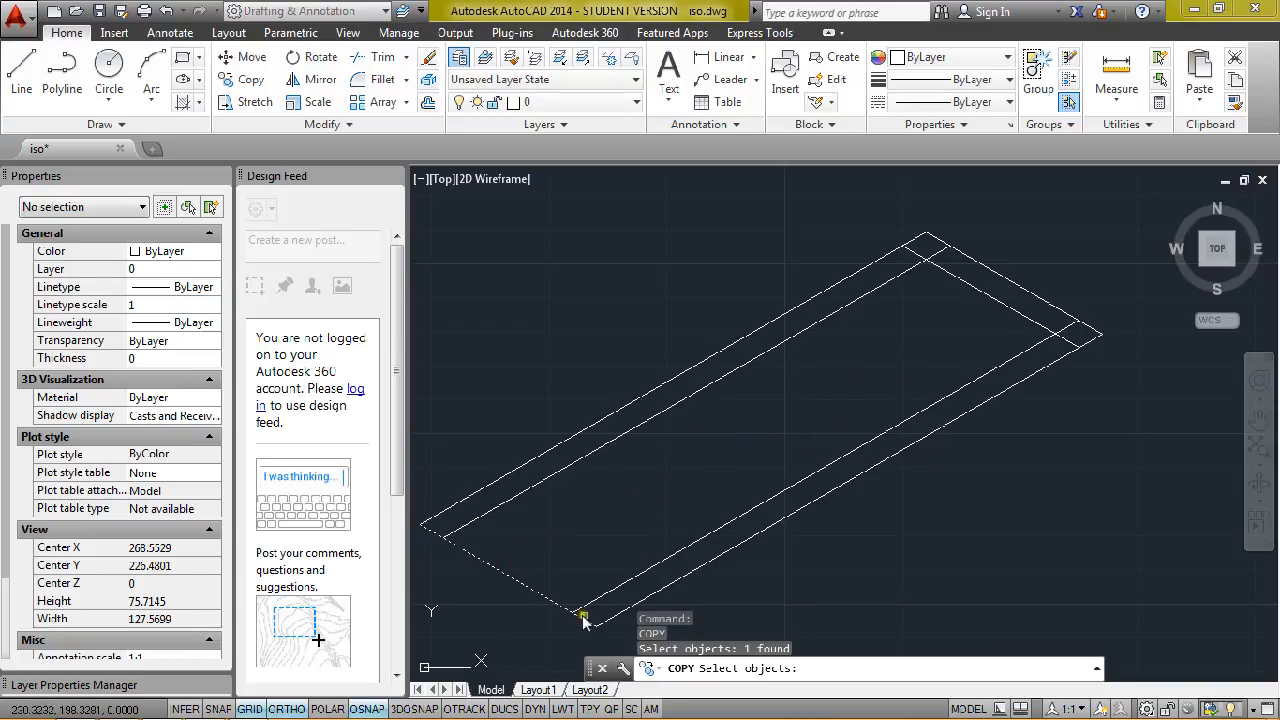
click(596, 628)
text(4)
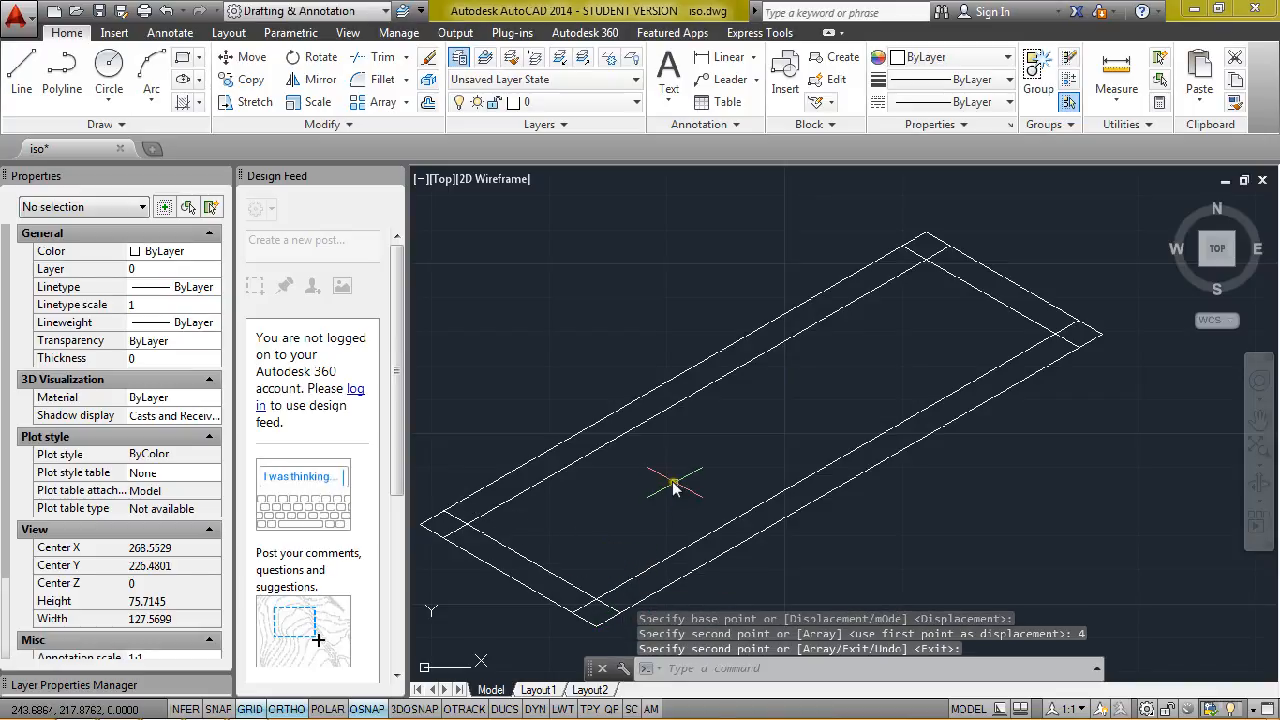
mouse_move(416, 560)
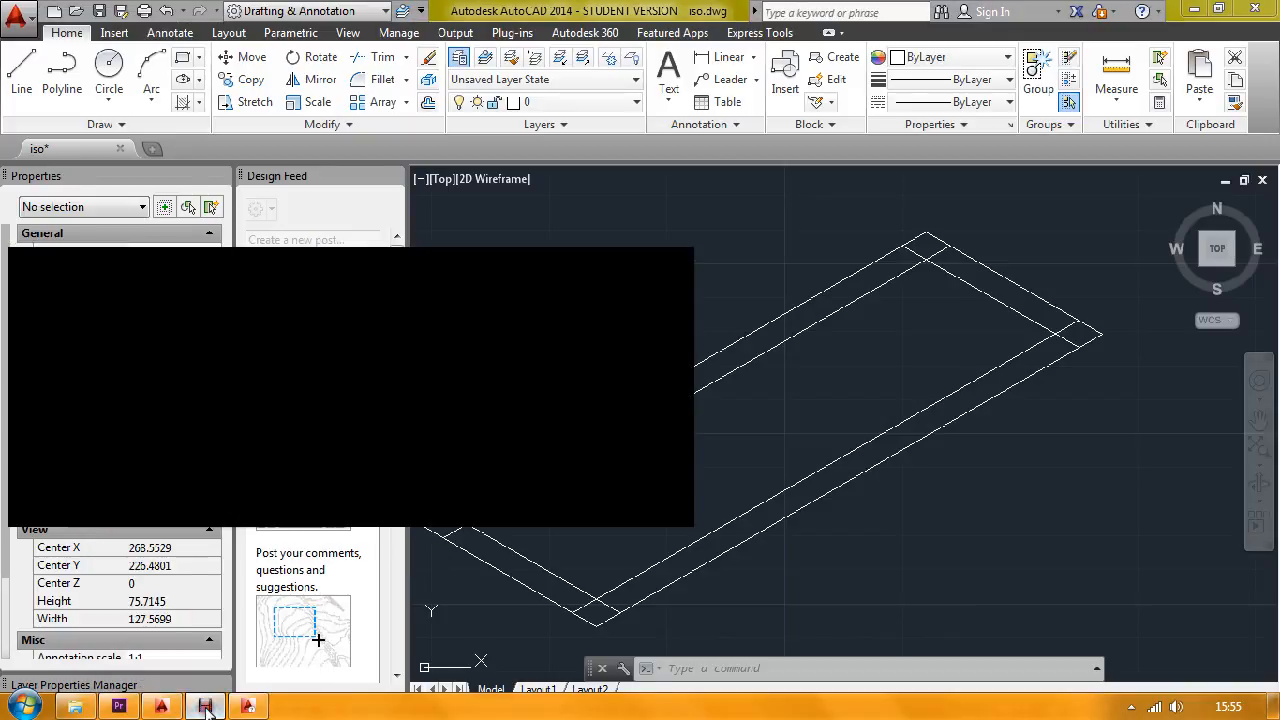
click(208, 706)
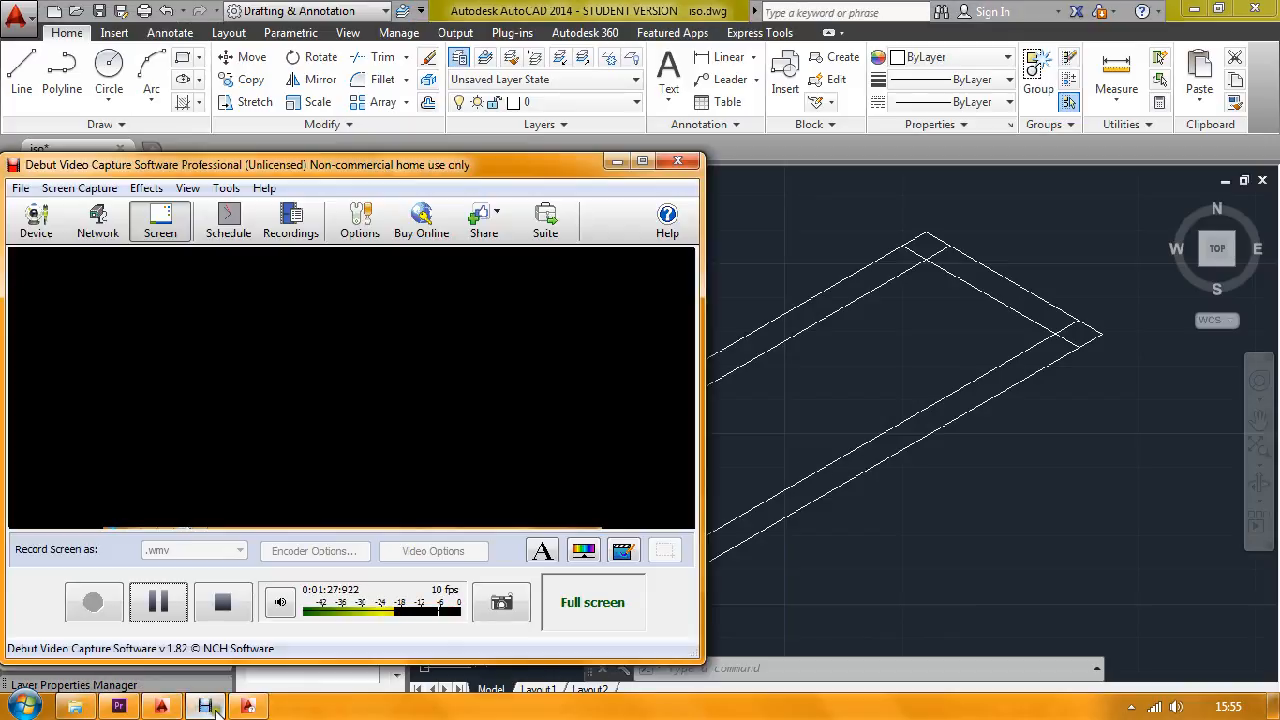
click(224, 600)
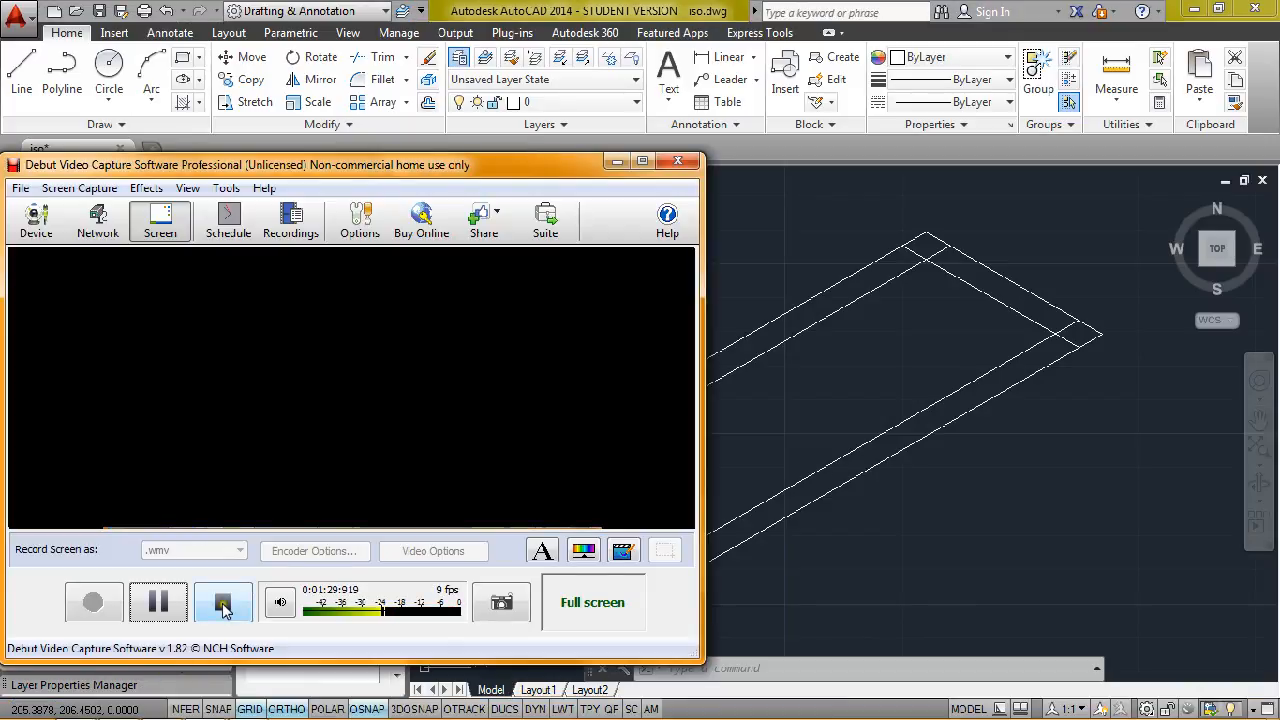